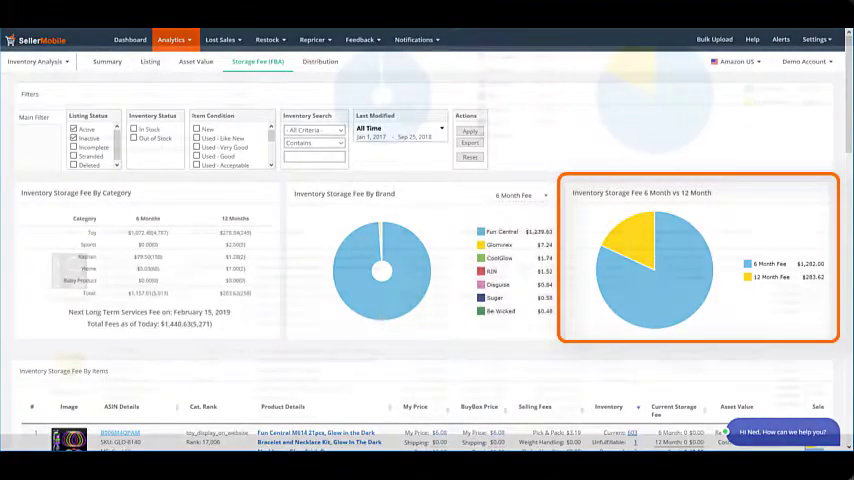
scroll("down", 3)
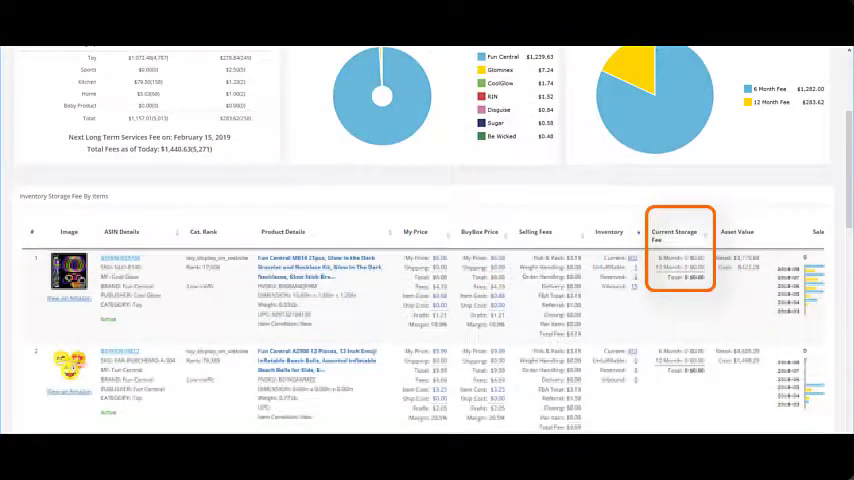